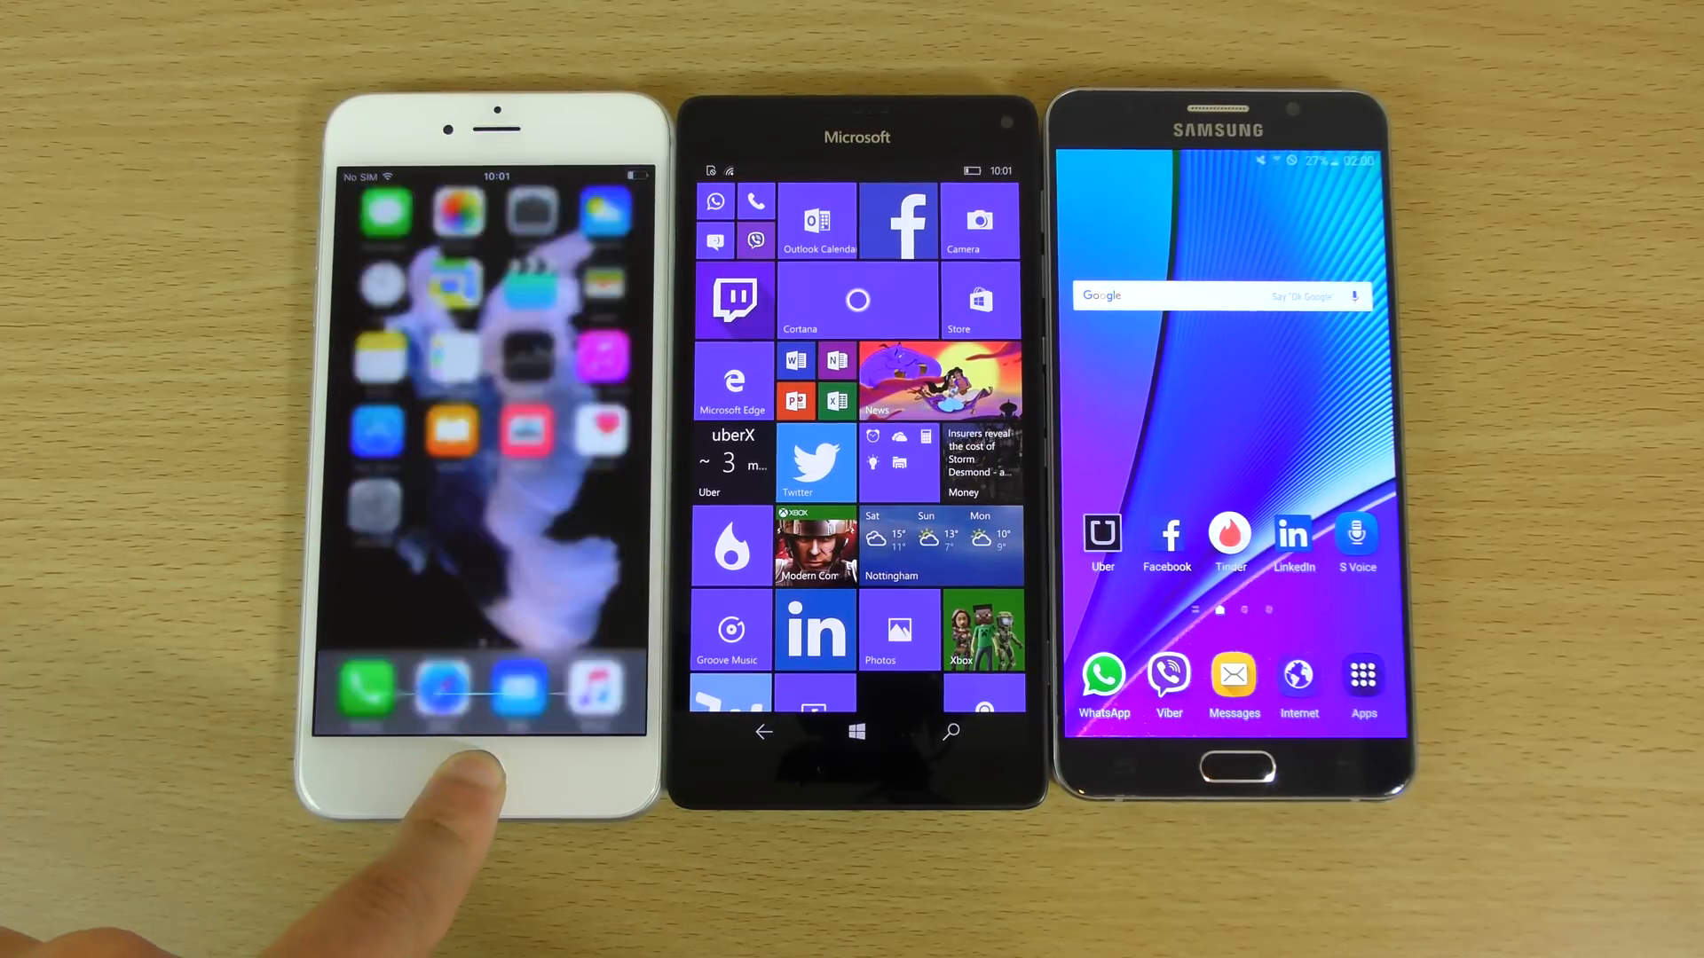
left_click(493, 774)
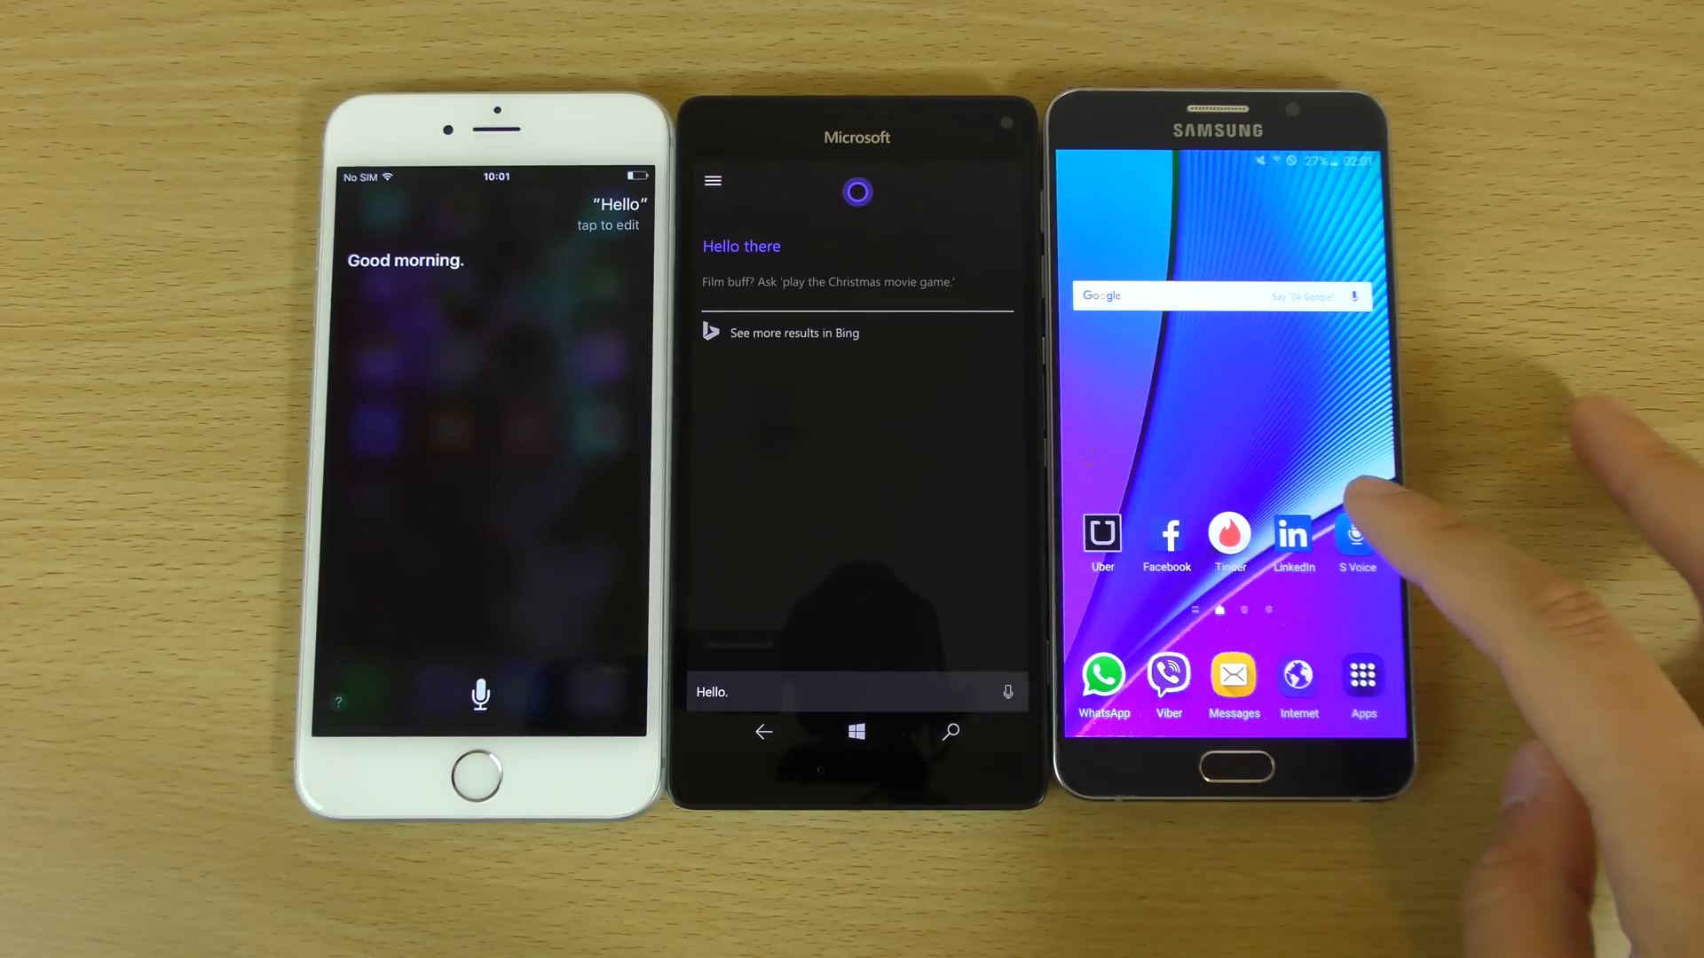
left_click(1355, 535)
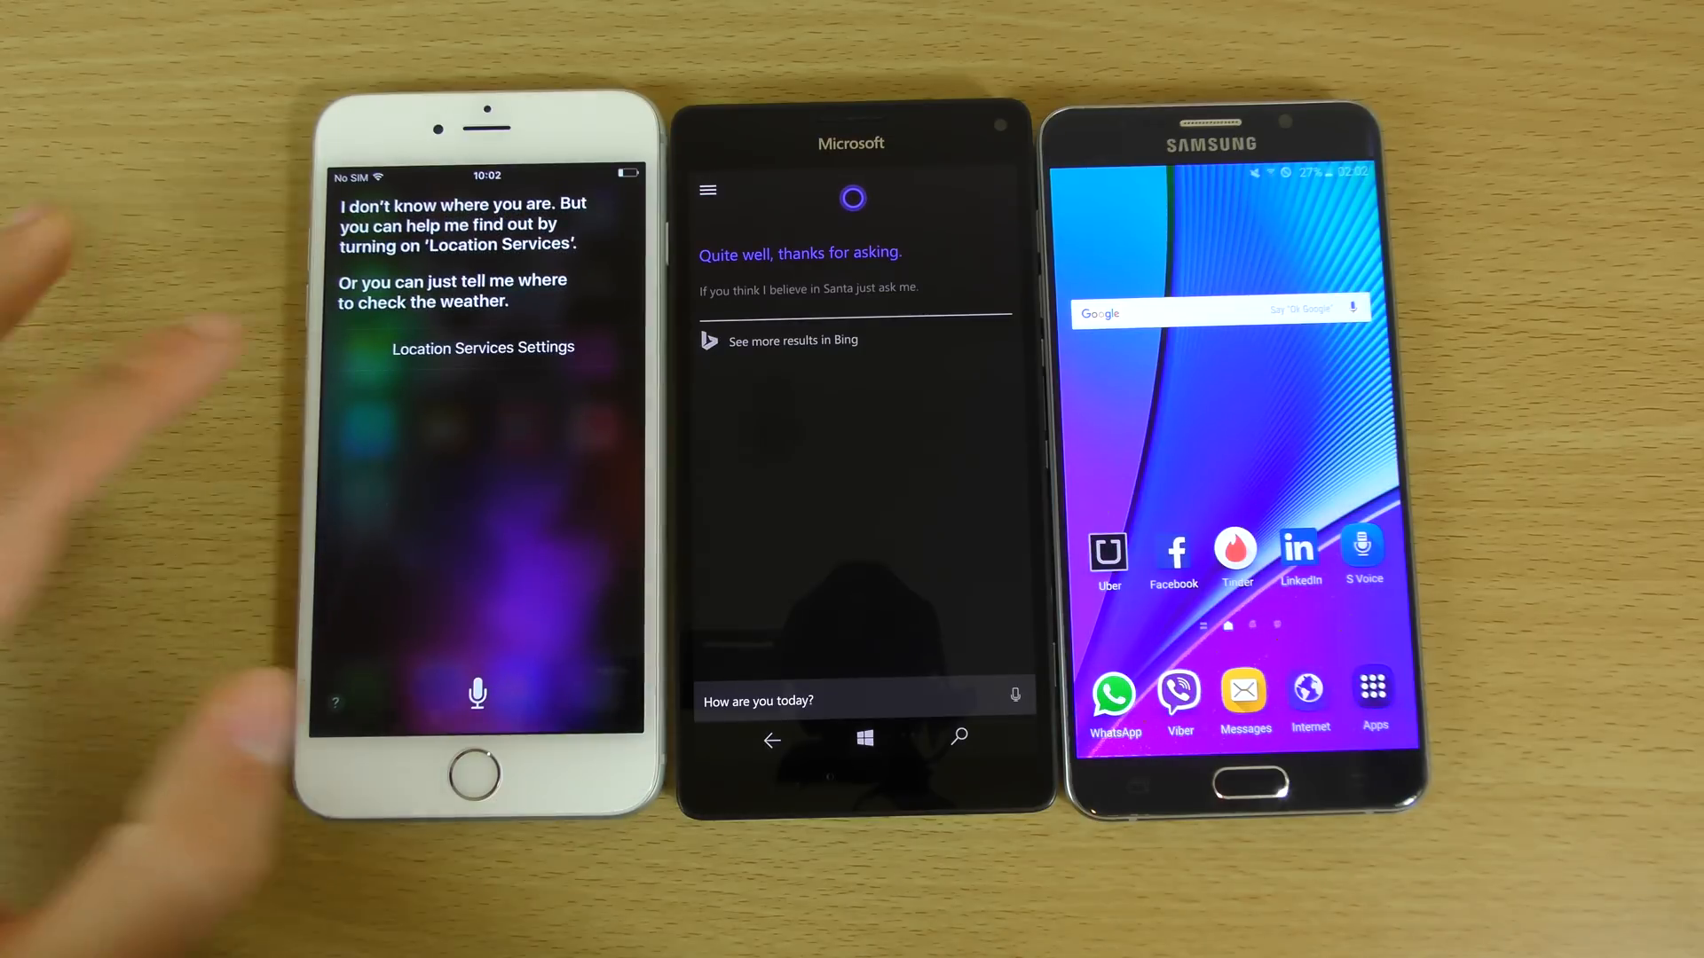
left_click(483, 347)
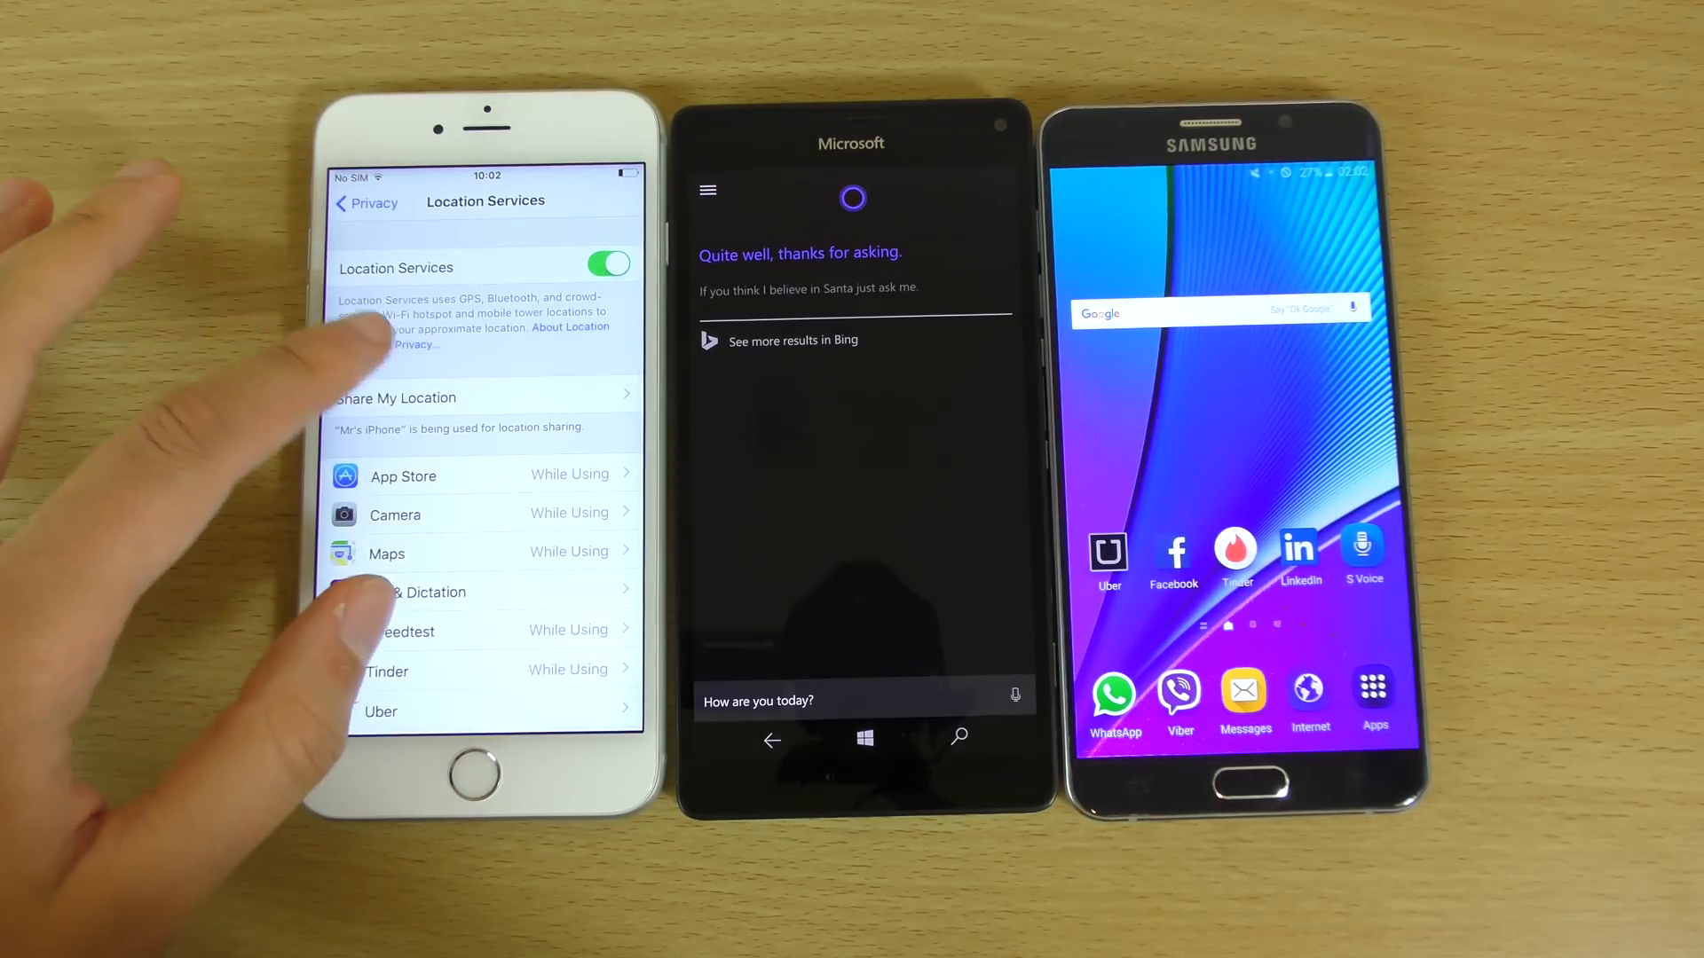
left_click(400, 397)
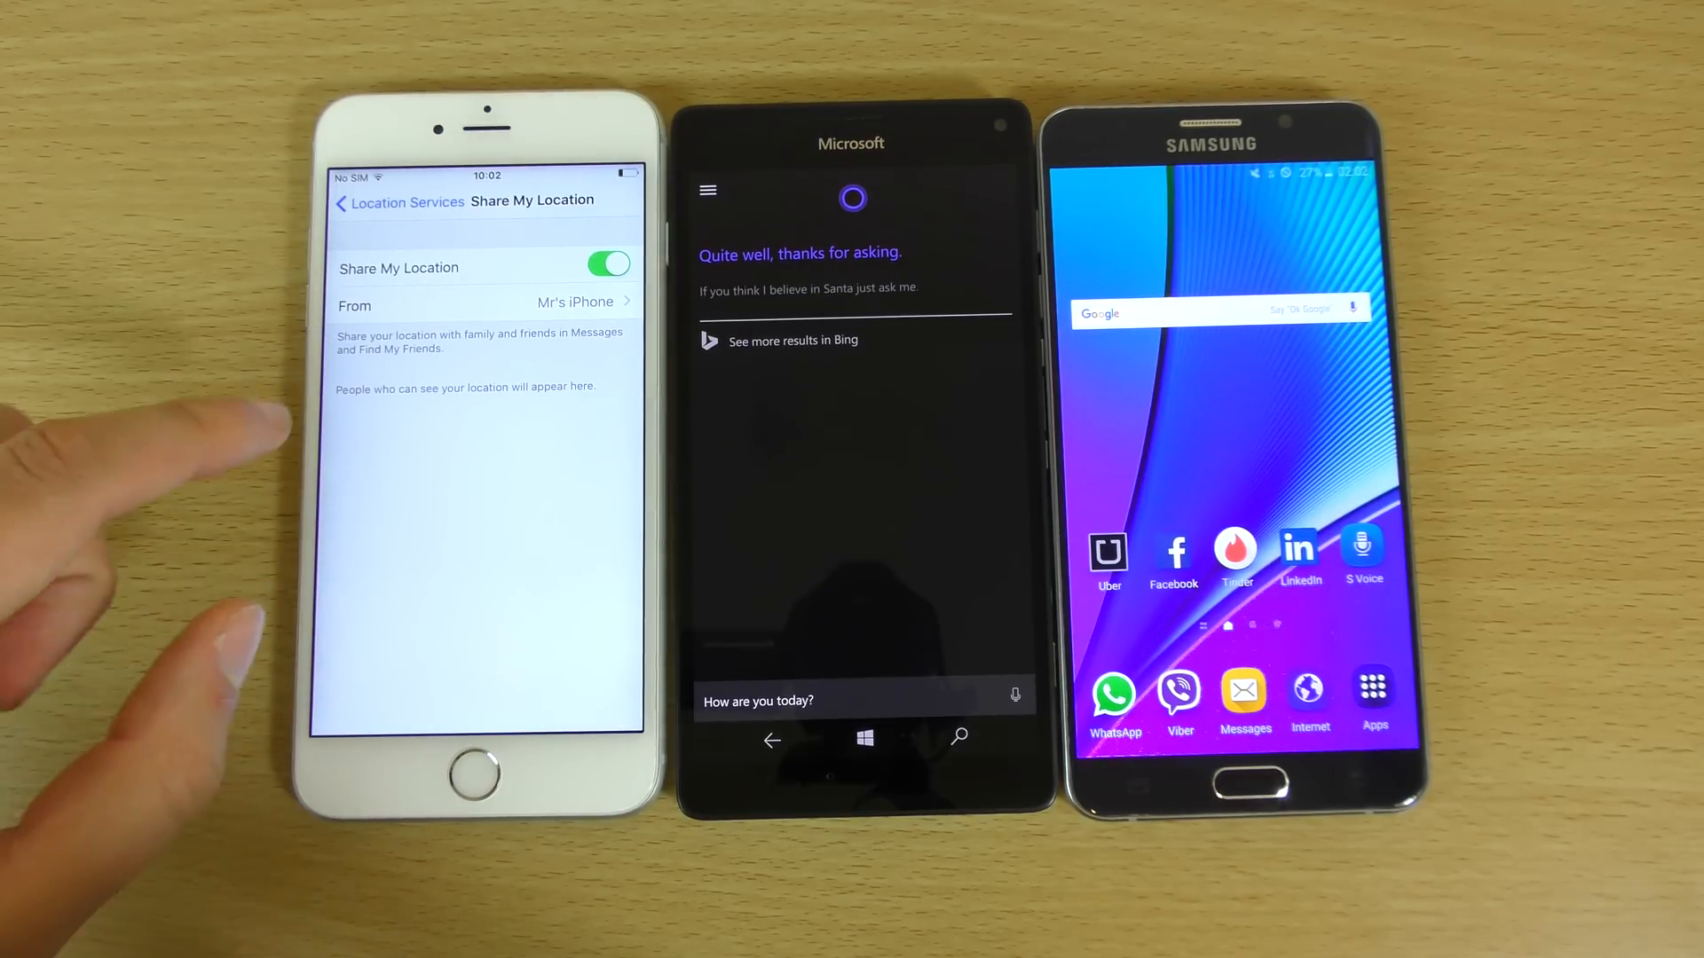
left_click(366, 202)
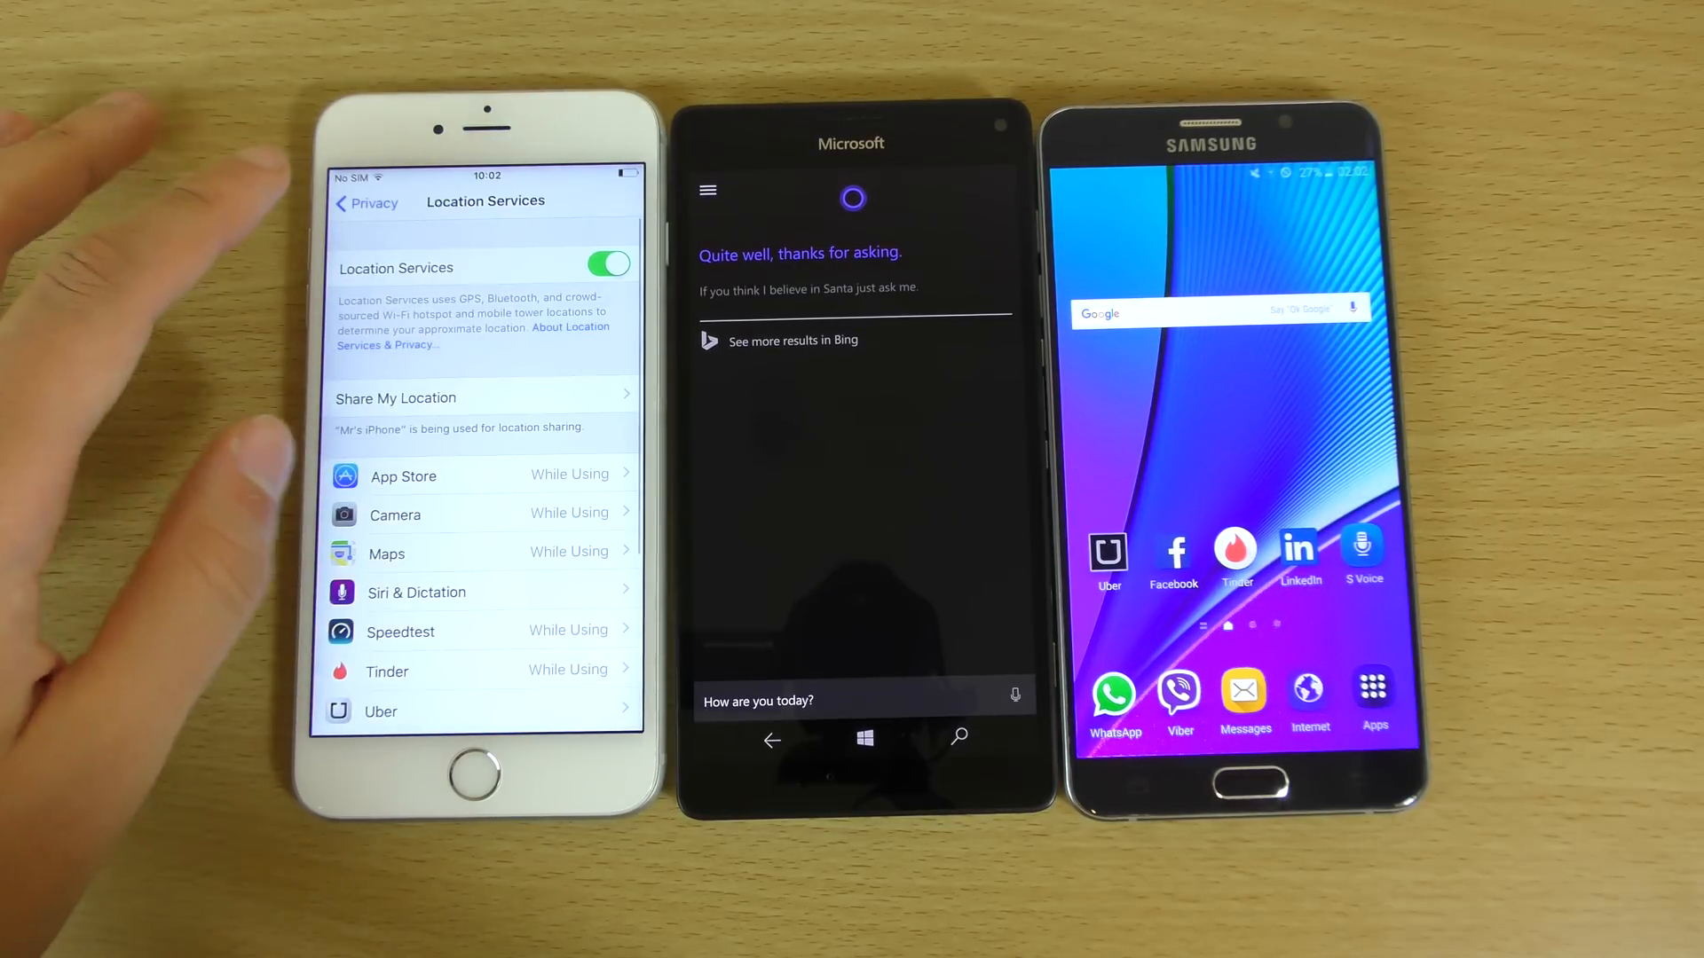
left_click(365, 202)
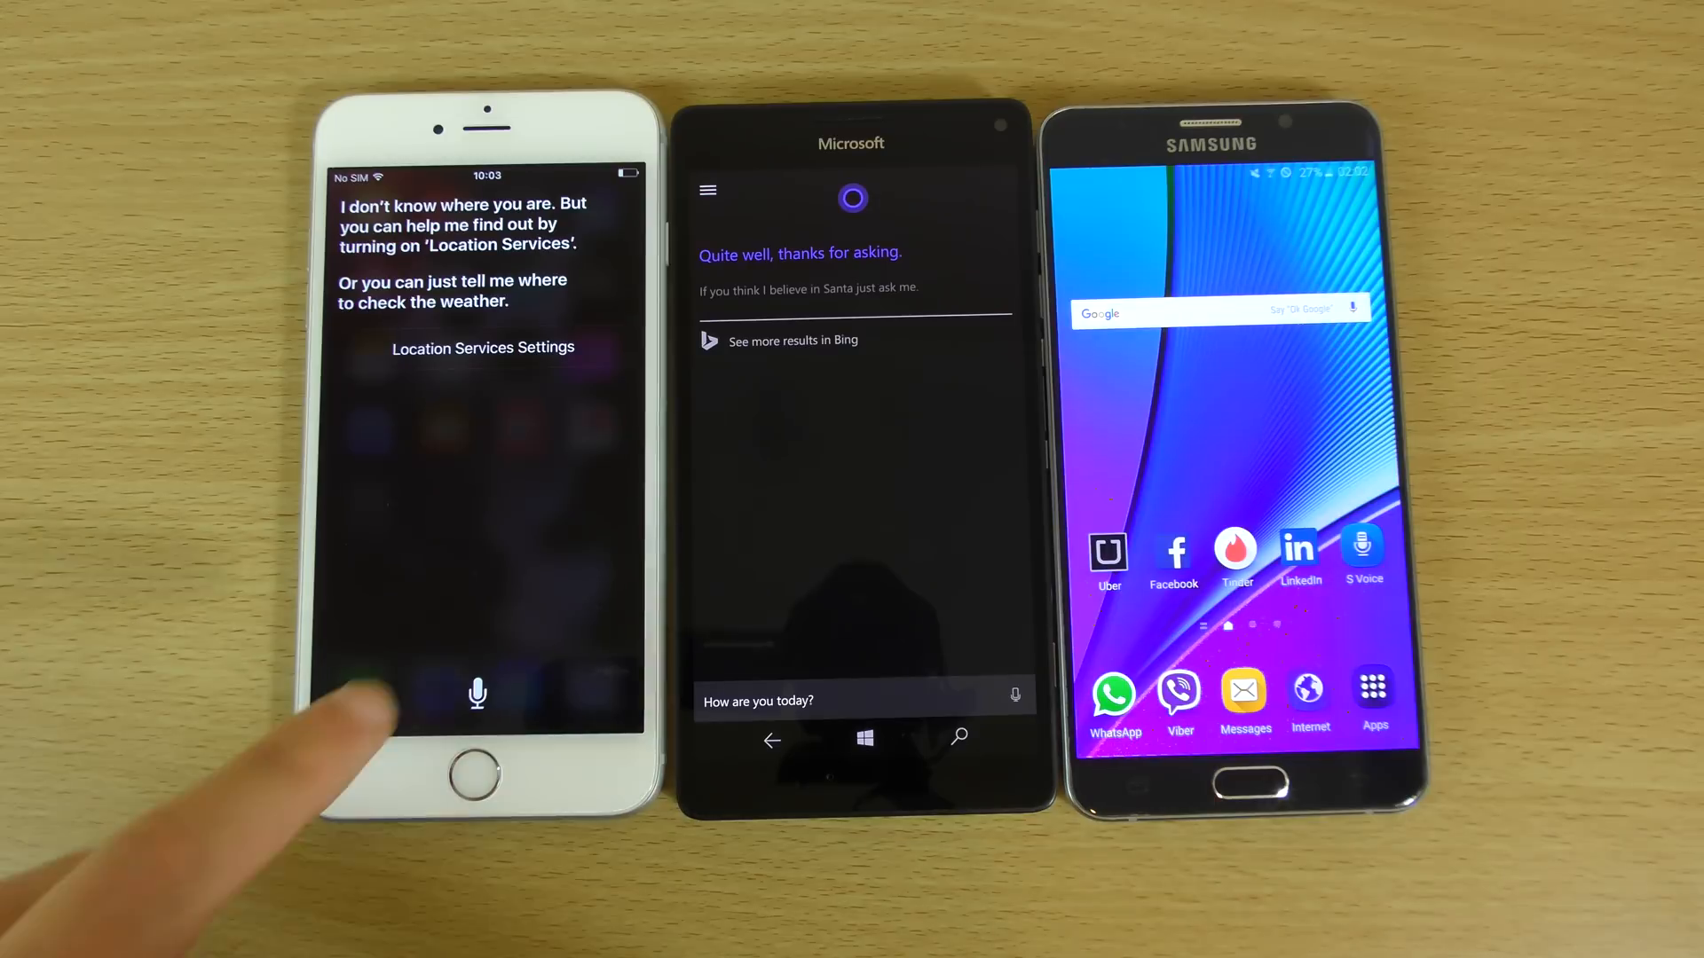
left_click(477, 694)
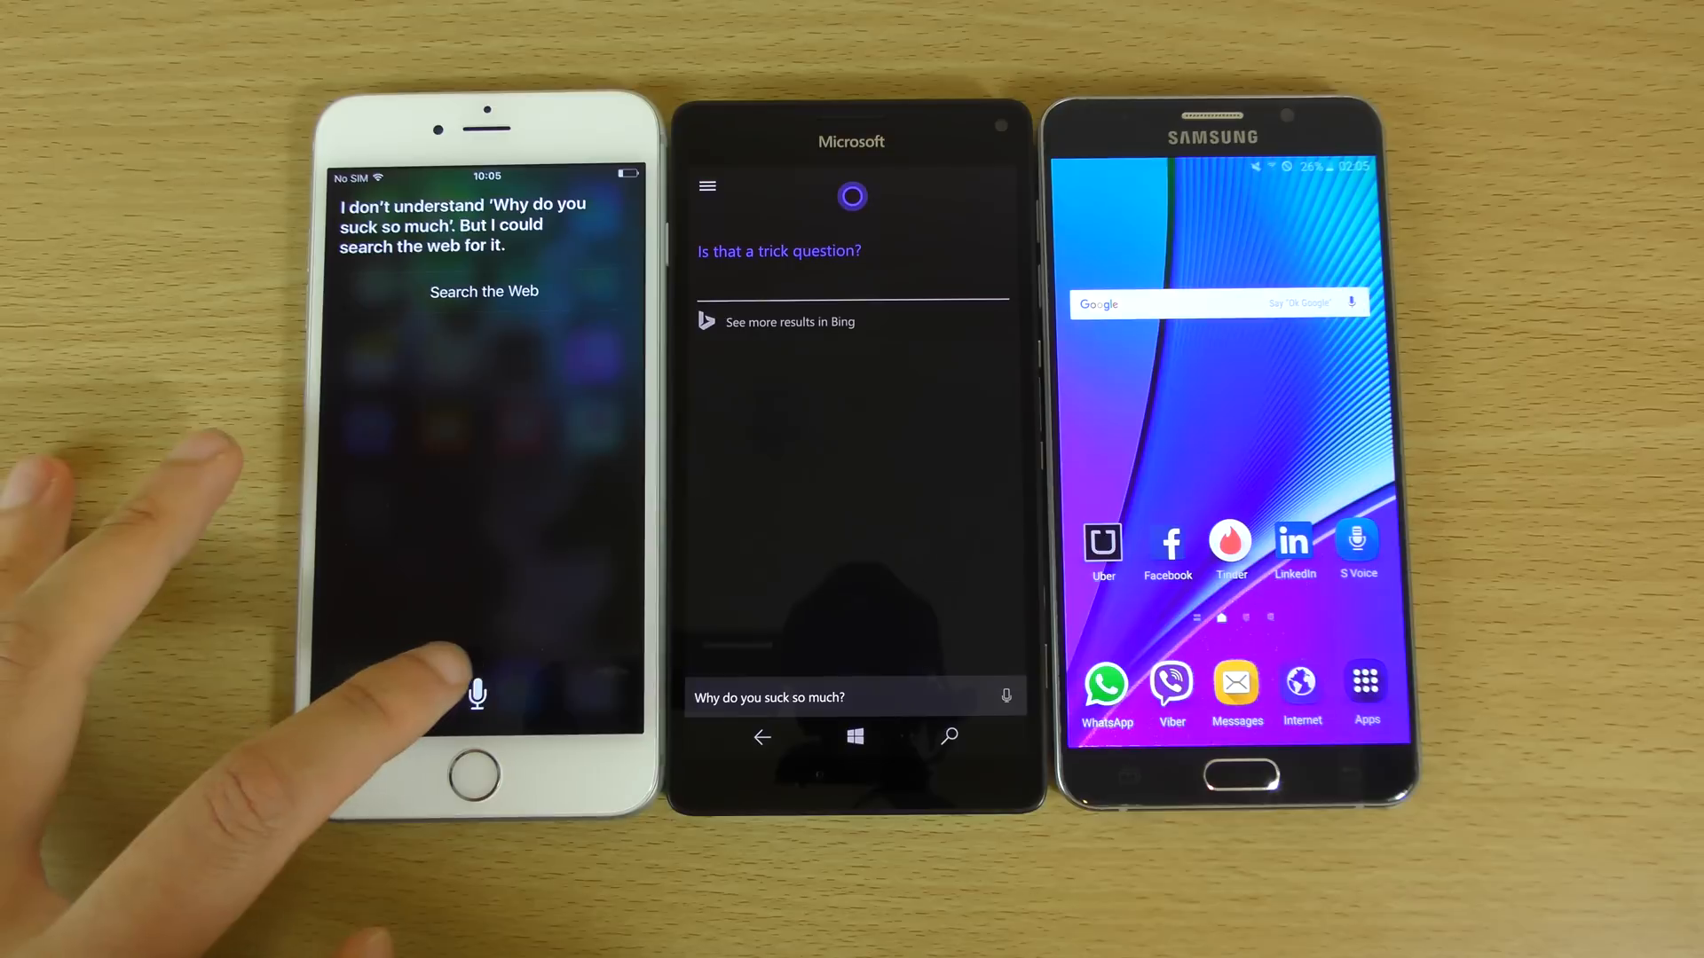
left_click(477, 695)
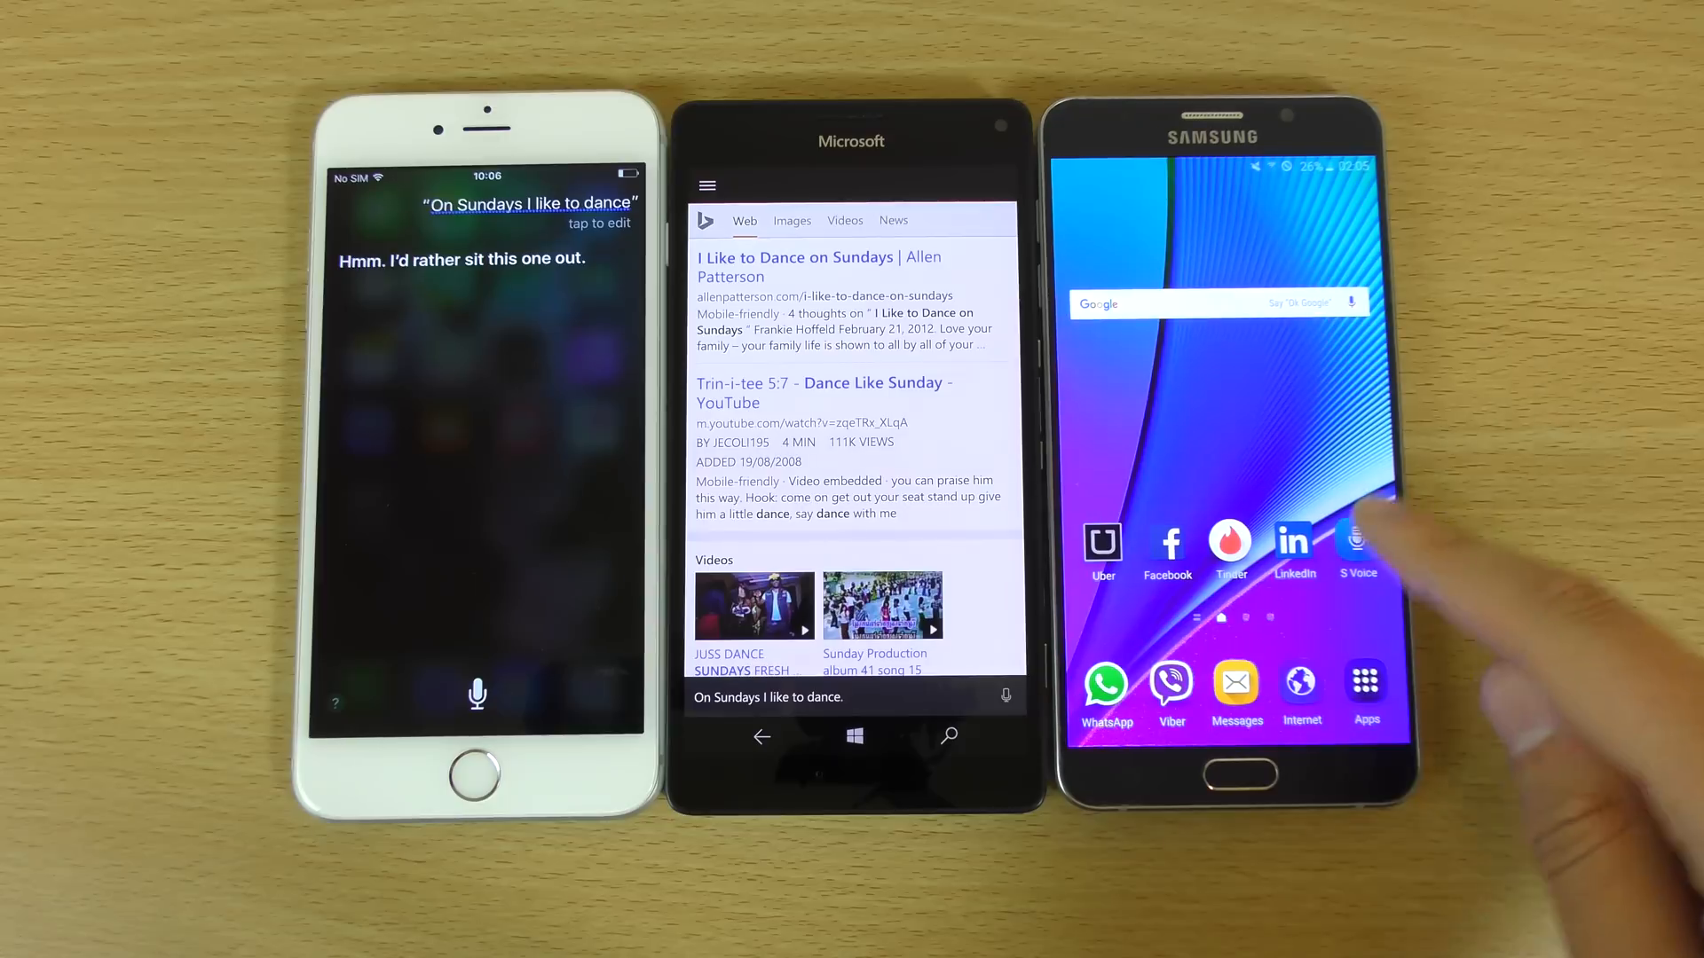
left_click(1357, 548)
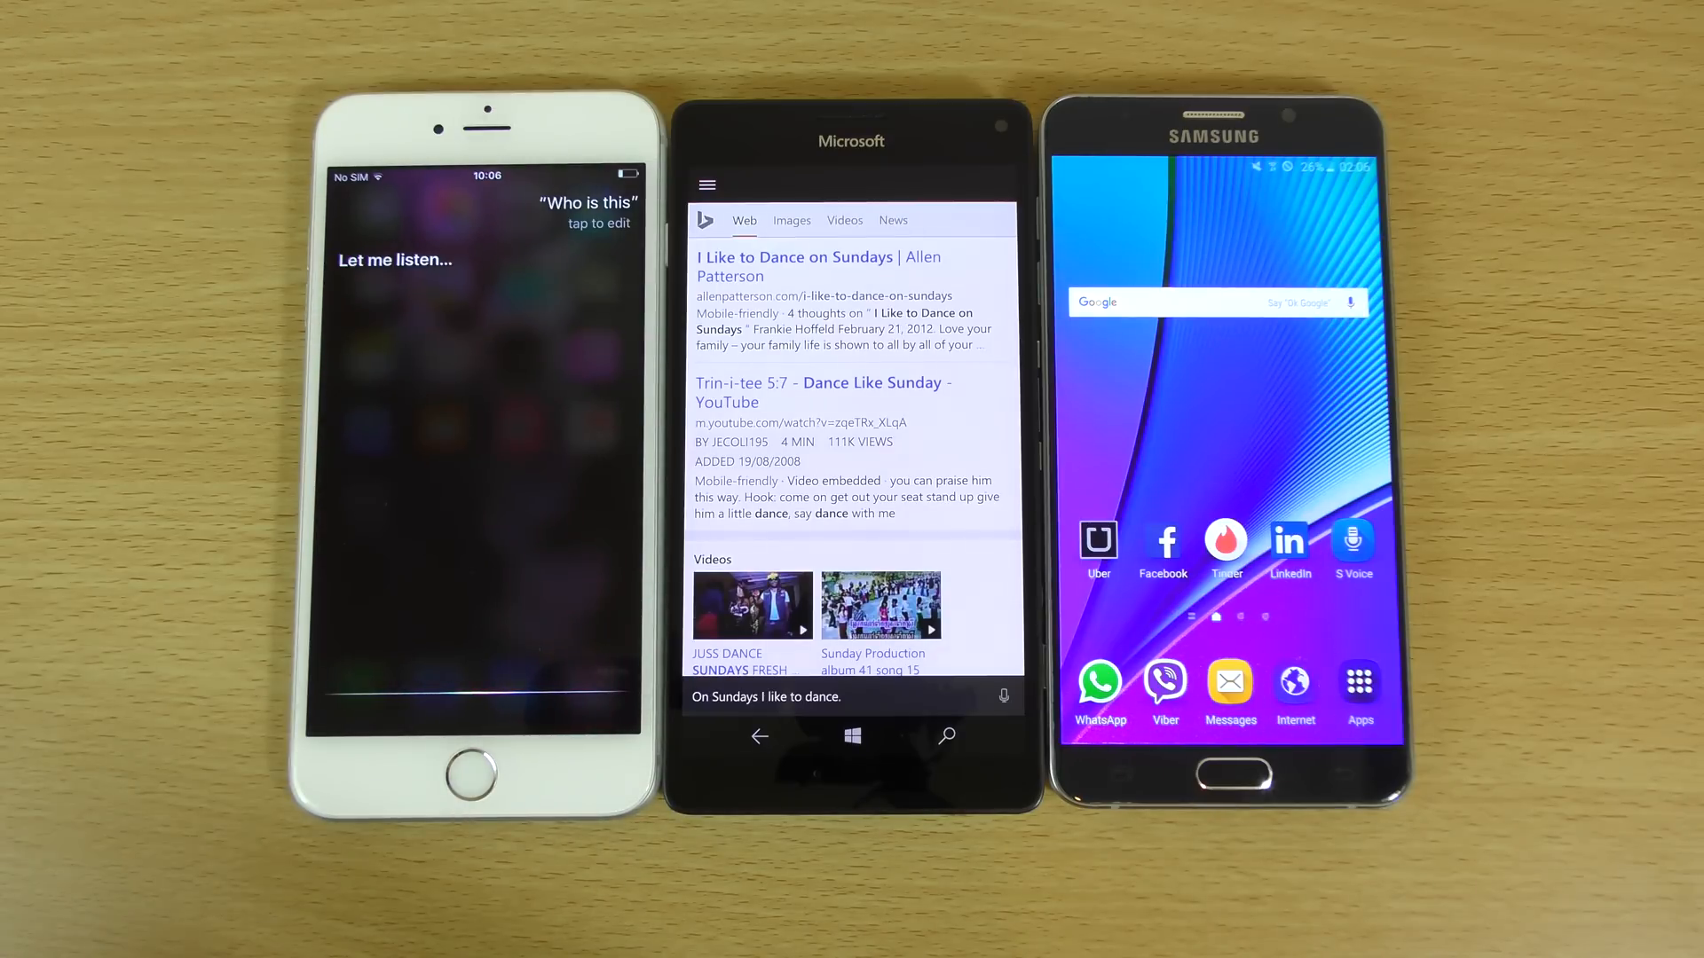
left_click(476, 772)
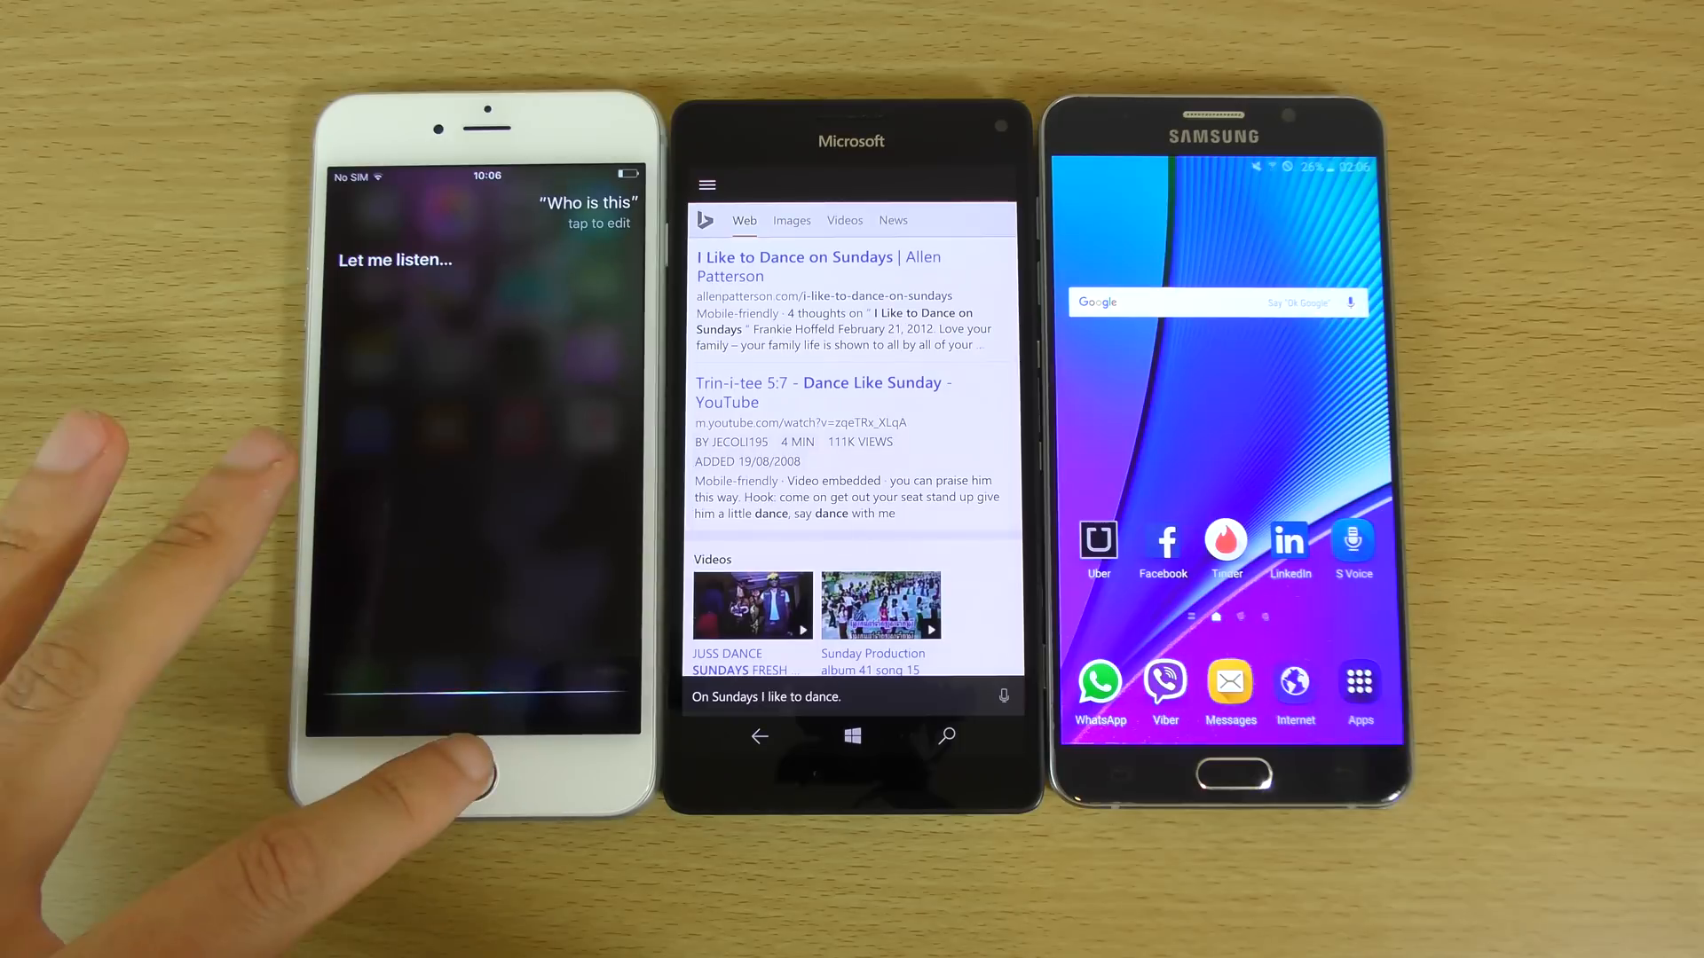
left_click(475, 772)
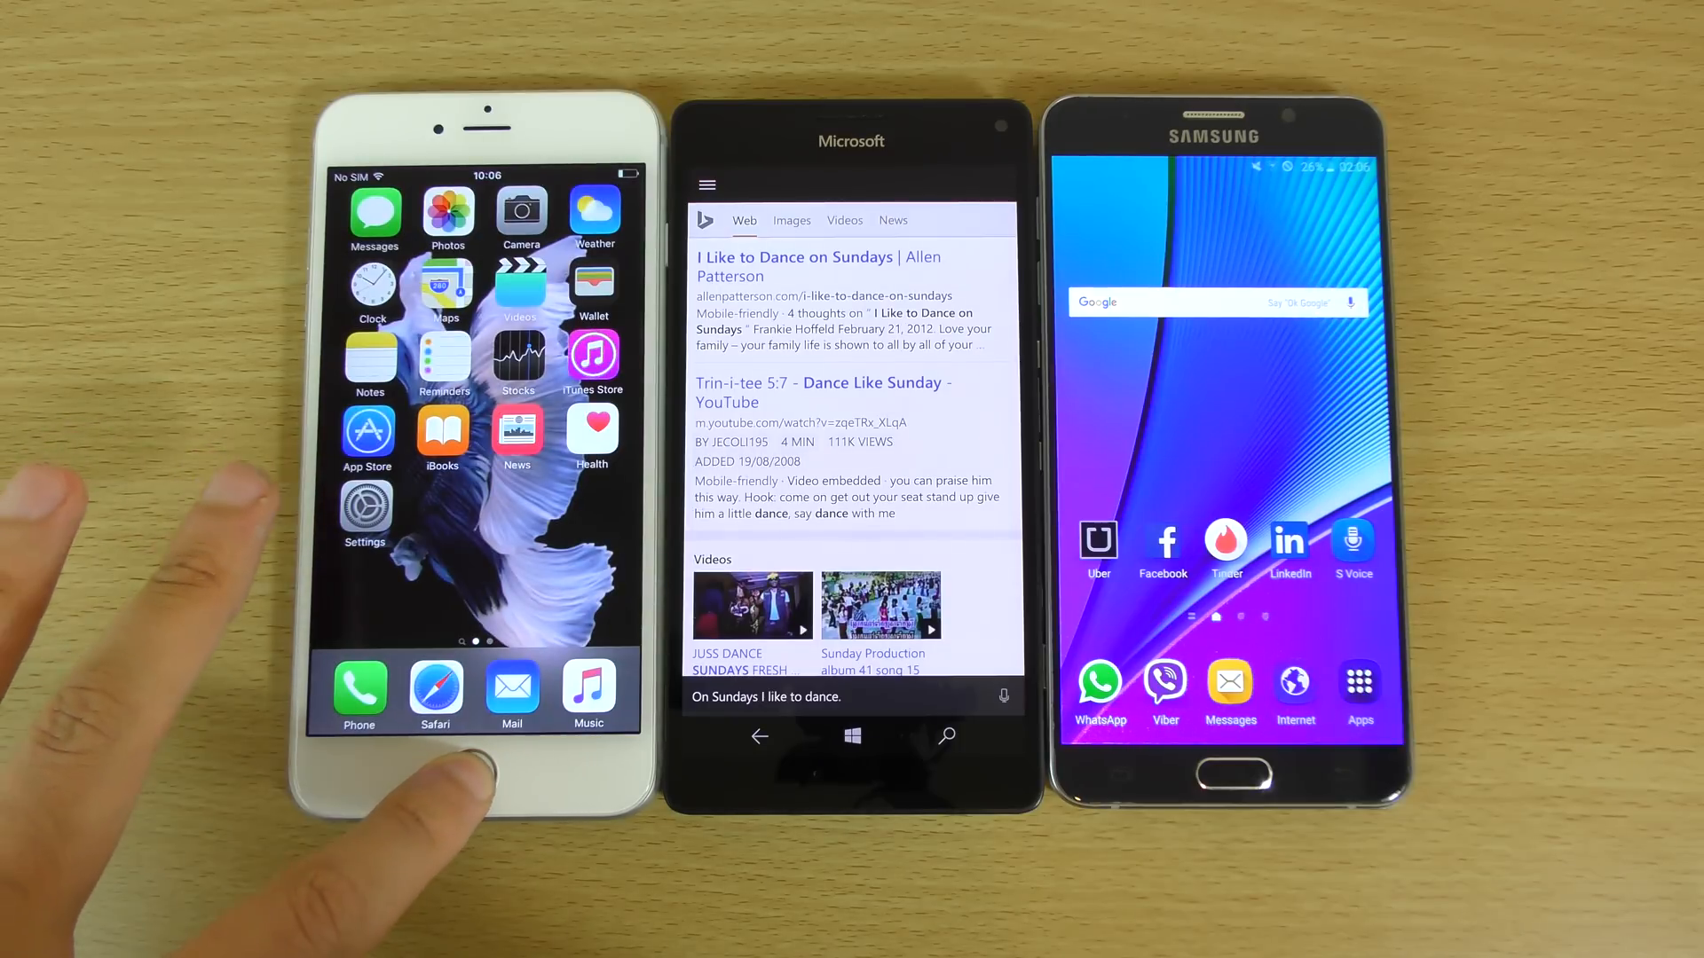
left_click(472, 776)
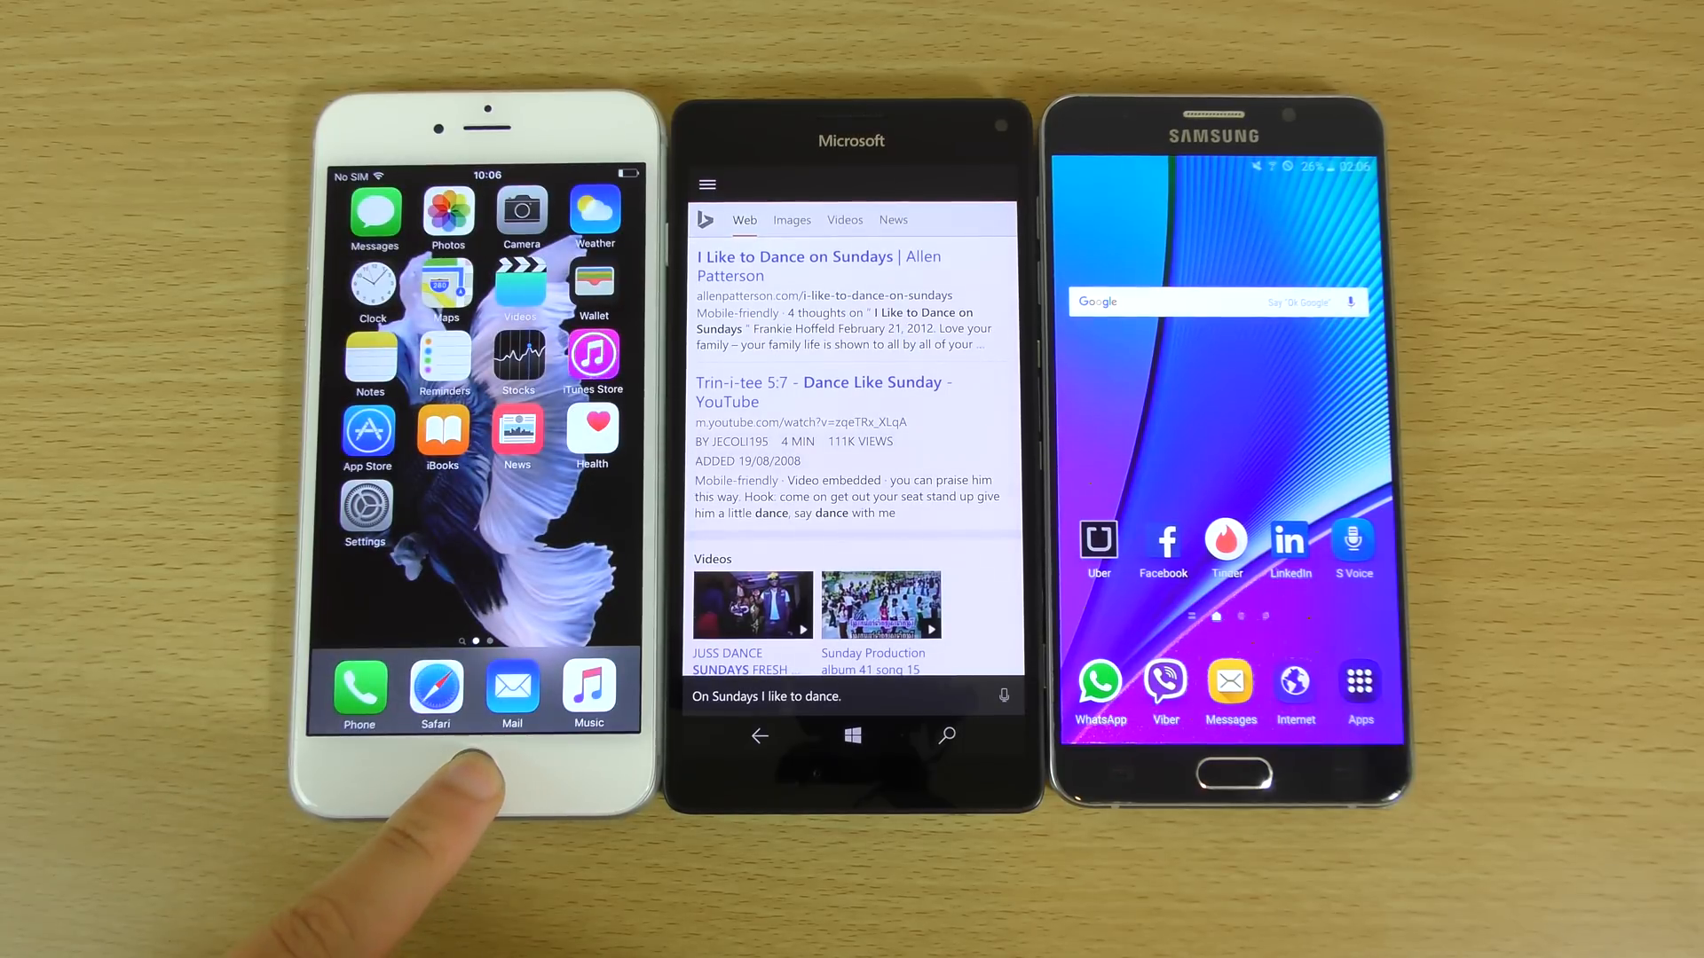
left_click(478, 772)
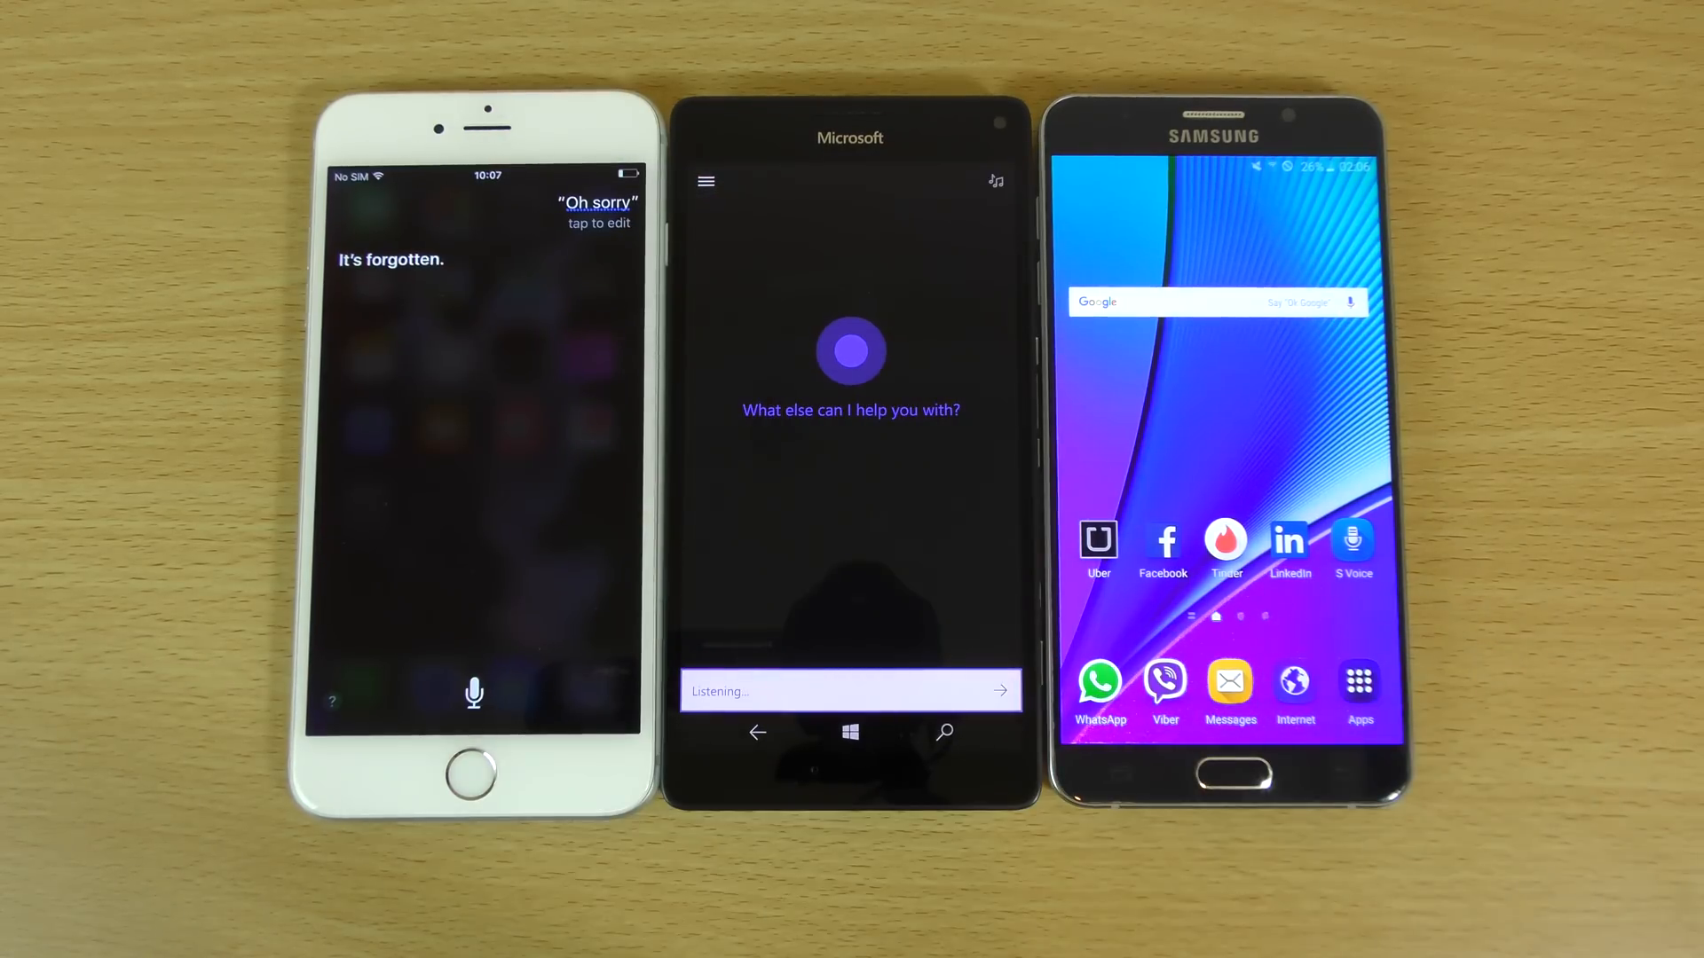
type("who is this cdsyteap")
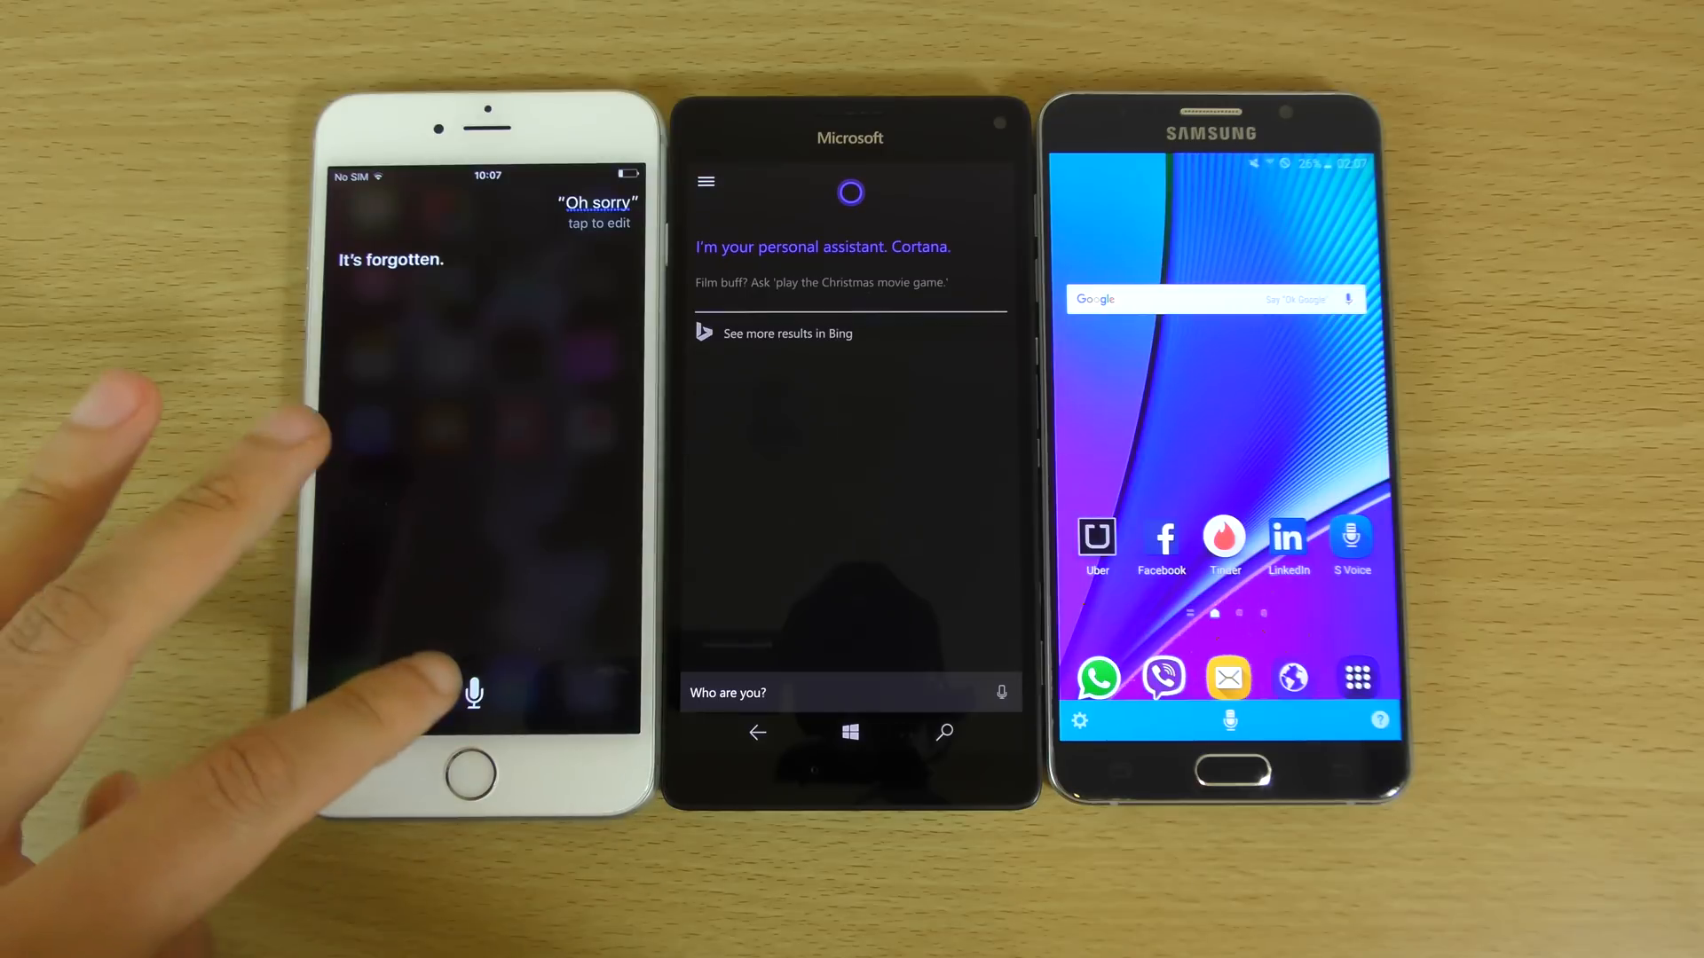
left_click(474, 694)
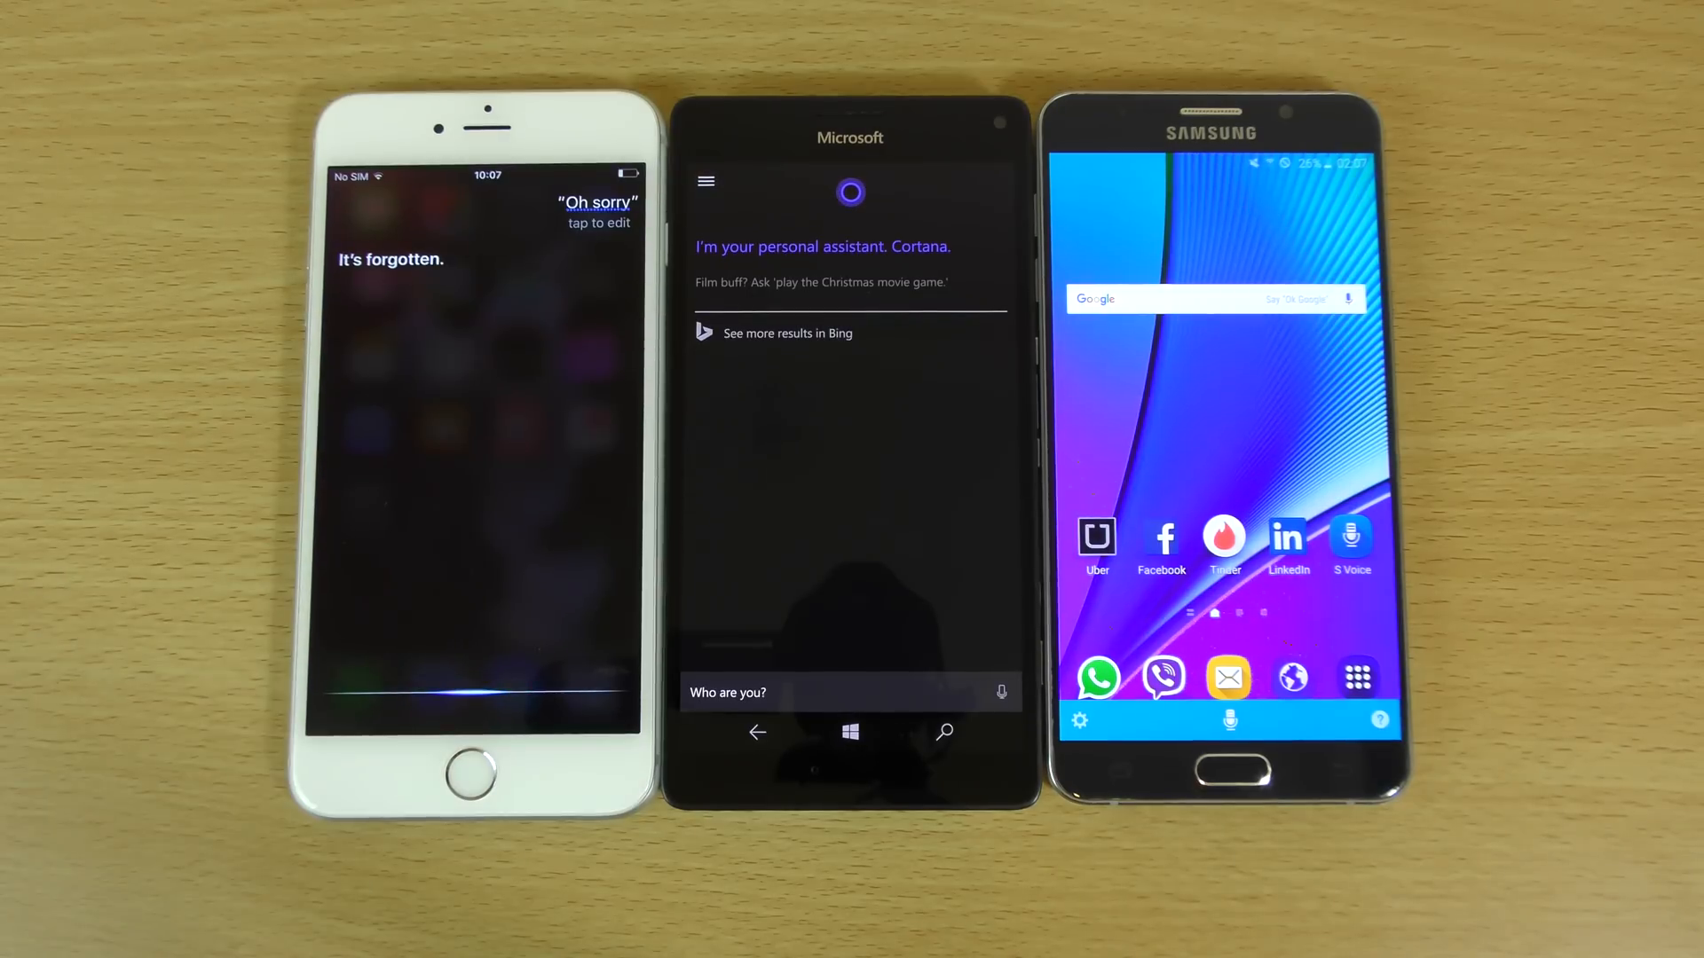